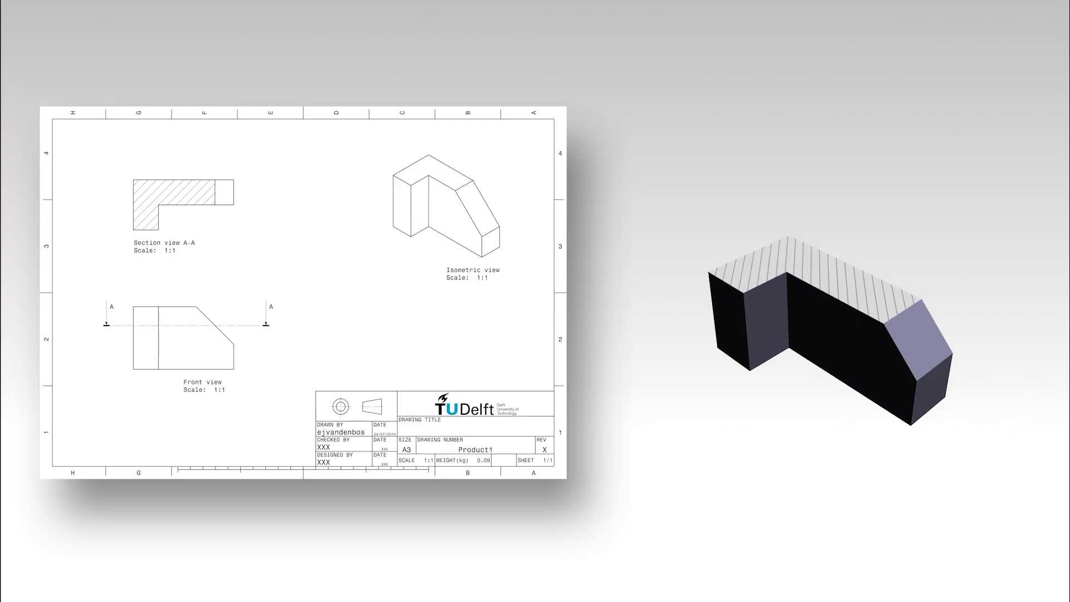
Play the animation until the section view A-A, front view and isometric drawing fills the slide.
click(225, 193)
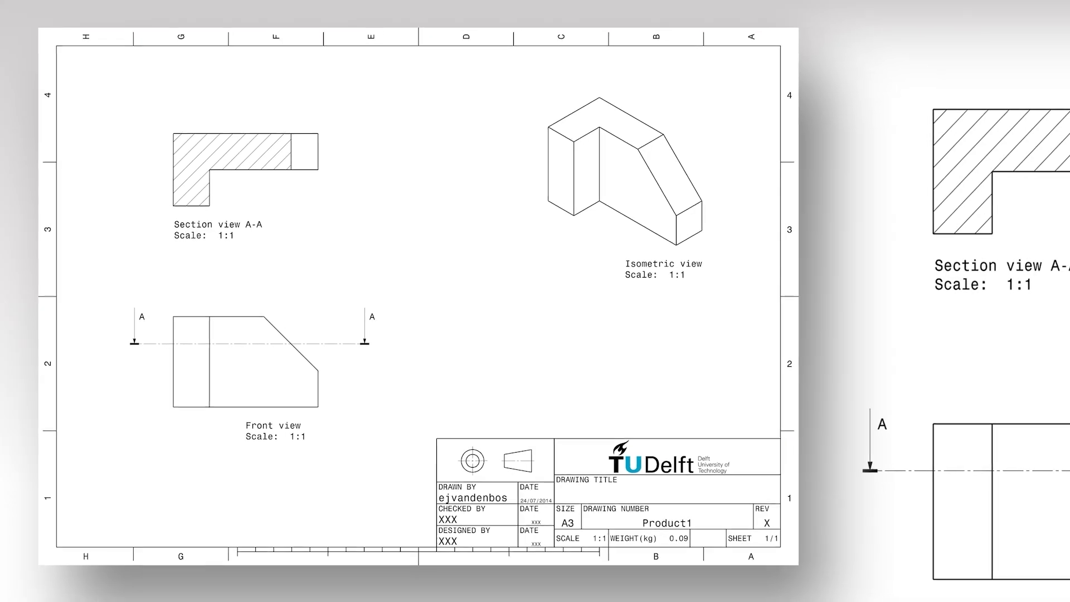
Scroll past the top view close-up to the Triangular Crank drawing with sections A-A, B-B, C-C.
scroll(down, 3)
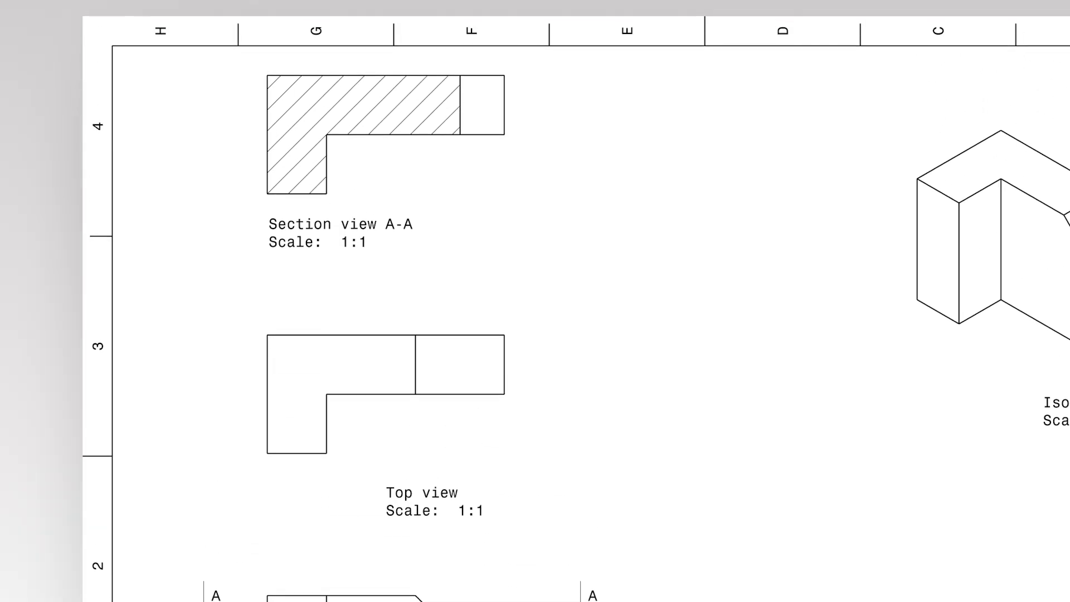
scroll(down, 3)
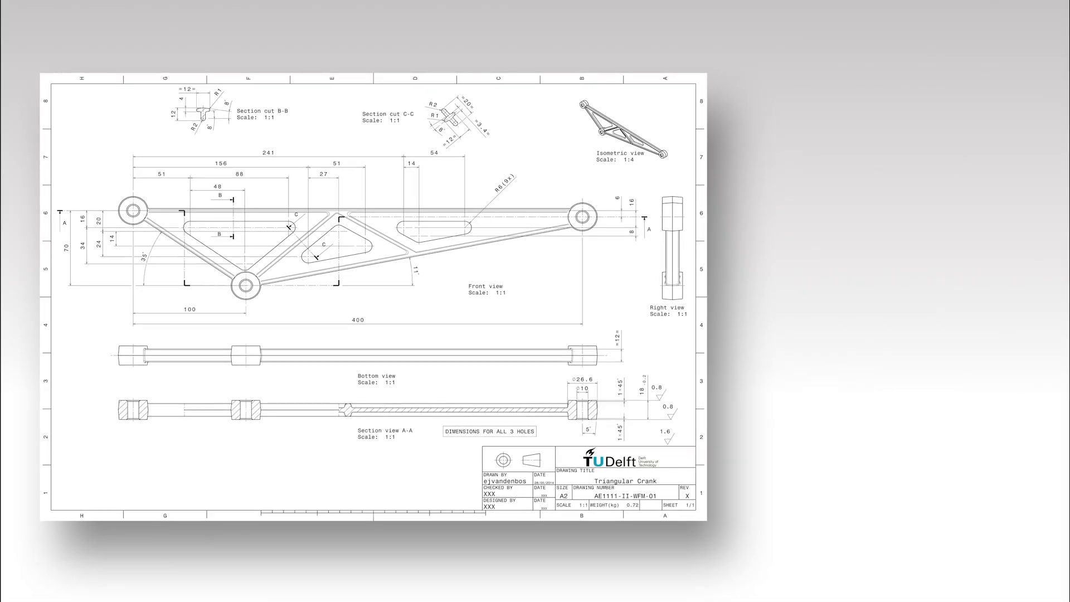
Advance the animation so the crank front view's three holes are highlighted in yellow.
click(243, 285)
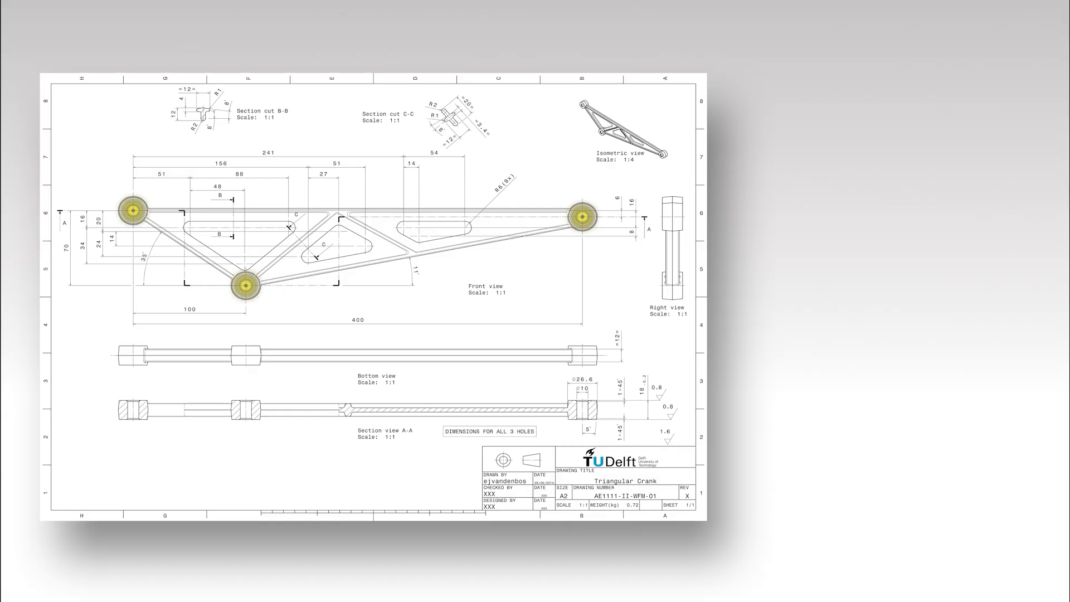